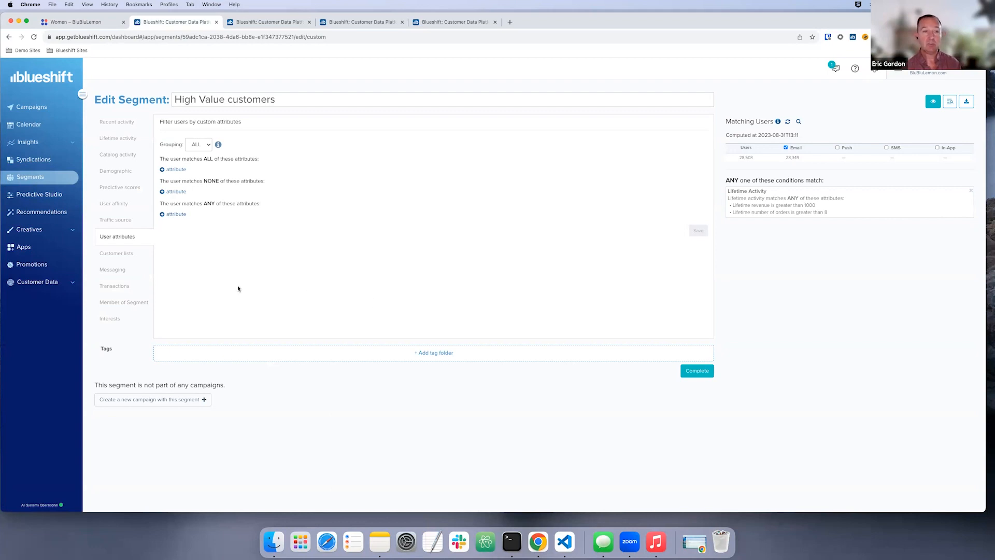
mouse_move(120, 186)
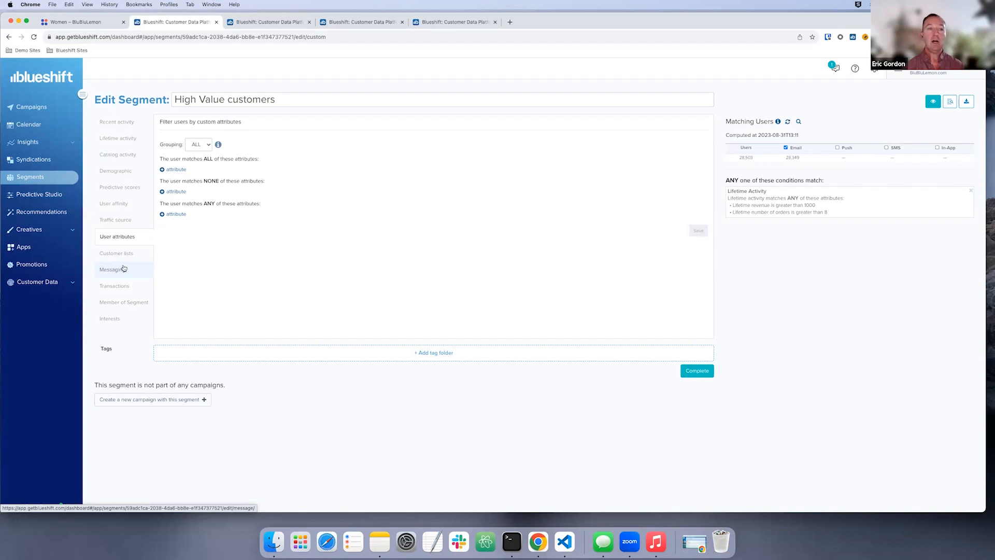
- Browse the Recent activity filters, then switch the filter sidebar to User affinity
left_click(117, 123)
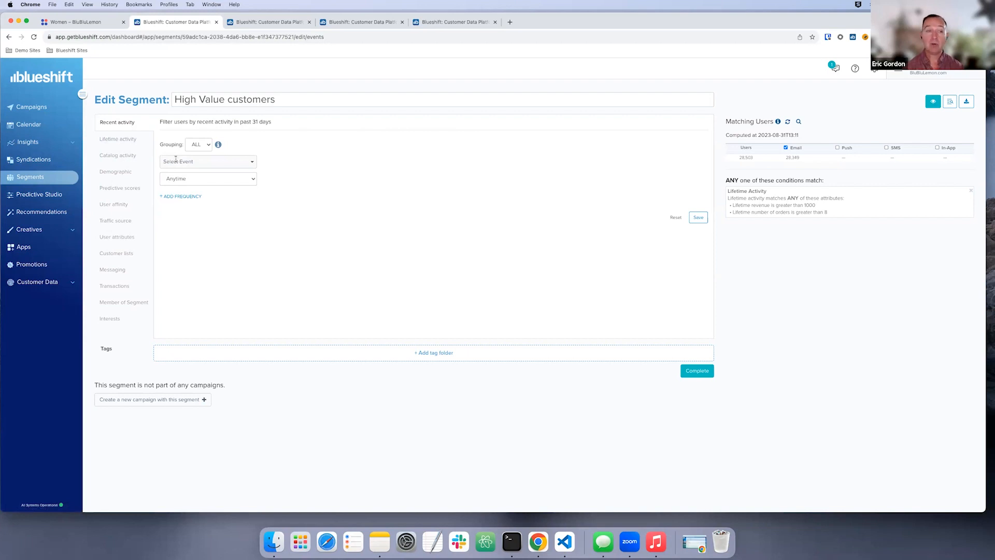
left_click(207, 161)
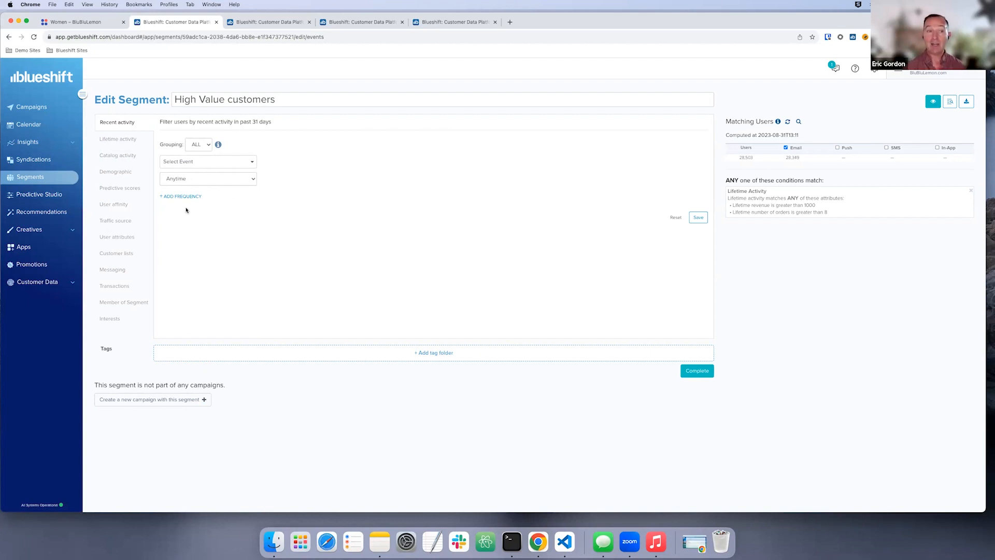
left_click(114, 204)
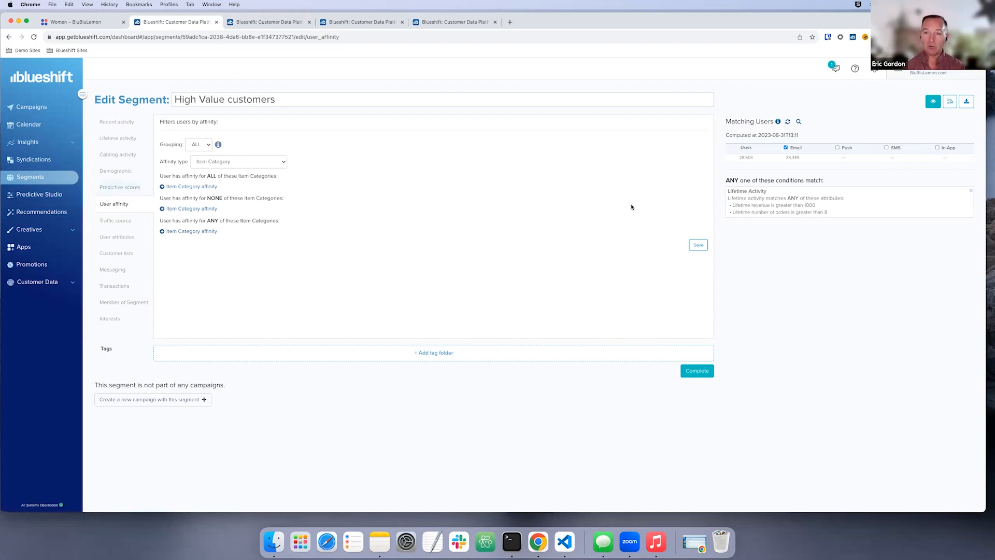
left_click(118, 138)
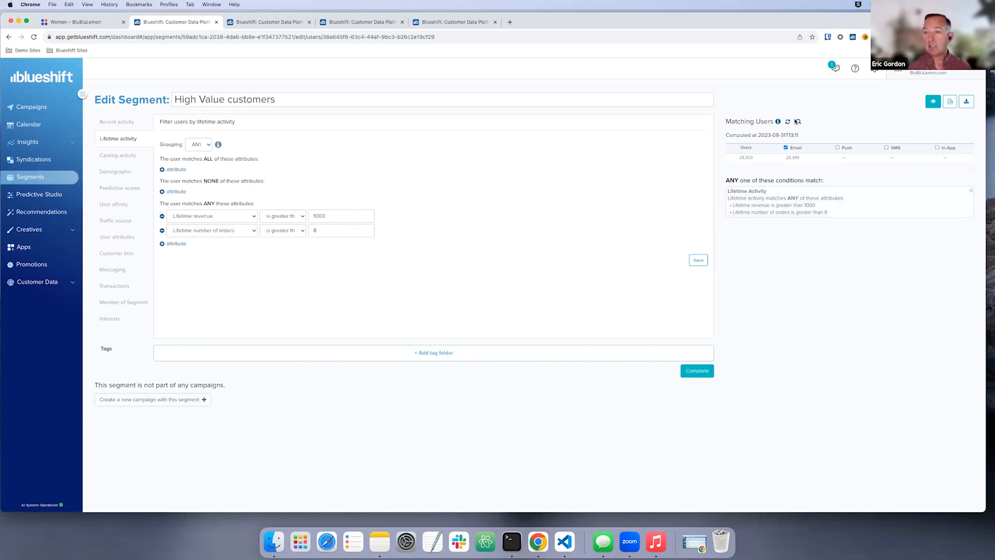
mouse_move(788, 122)
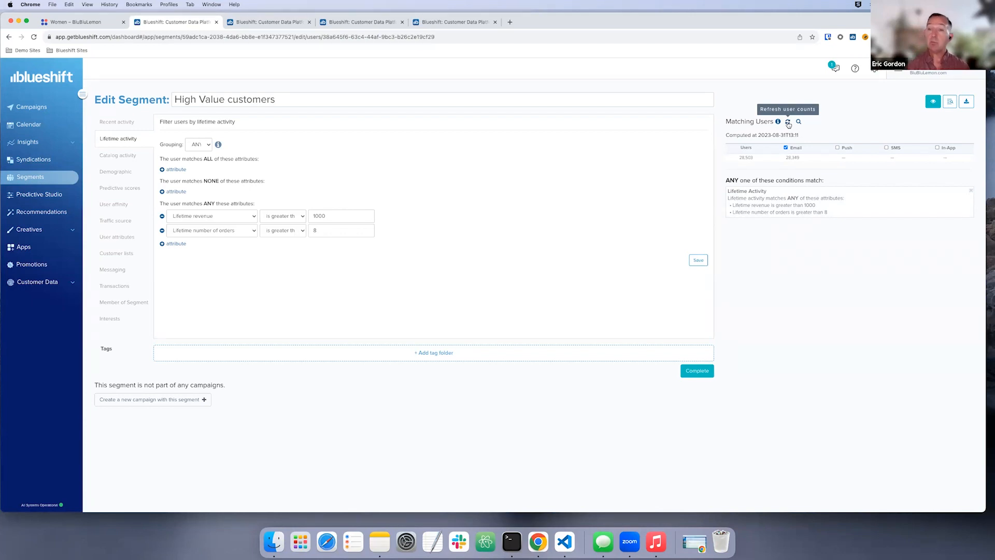
mouse_move(586, 202)
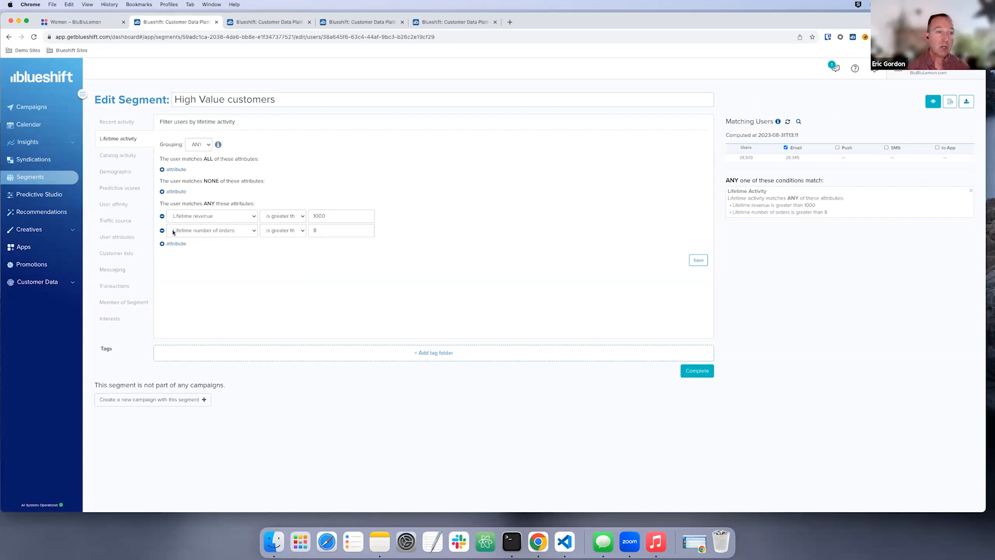
left_click(114, 205)
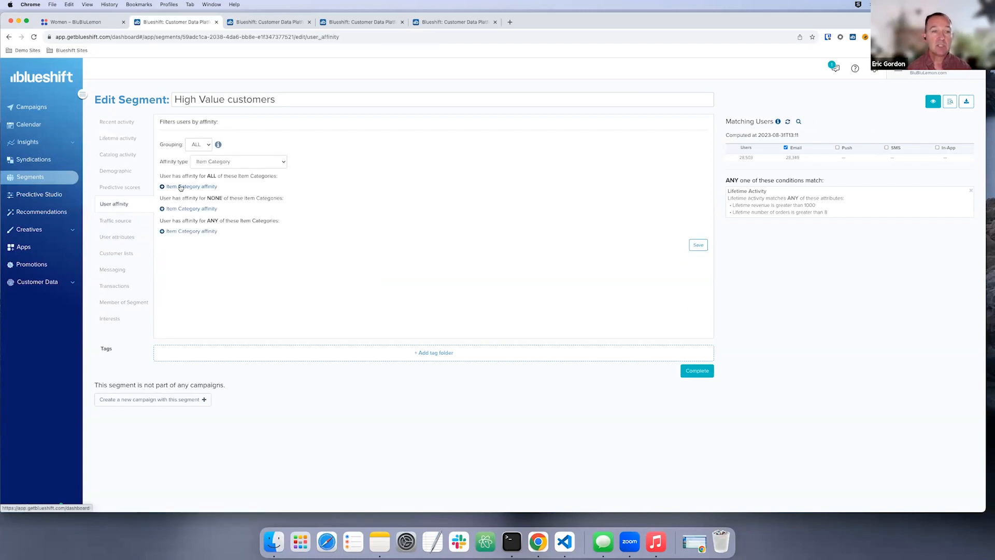
- Add an Item Category affinity condition for men > shorts > athletic and save it
left_click(190, 186)
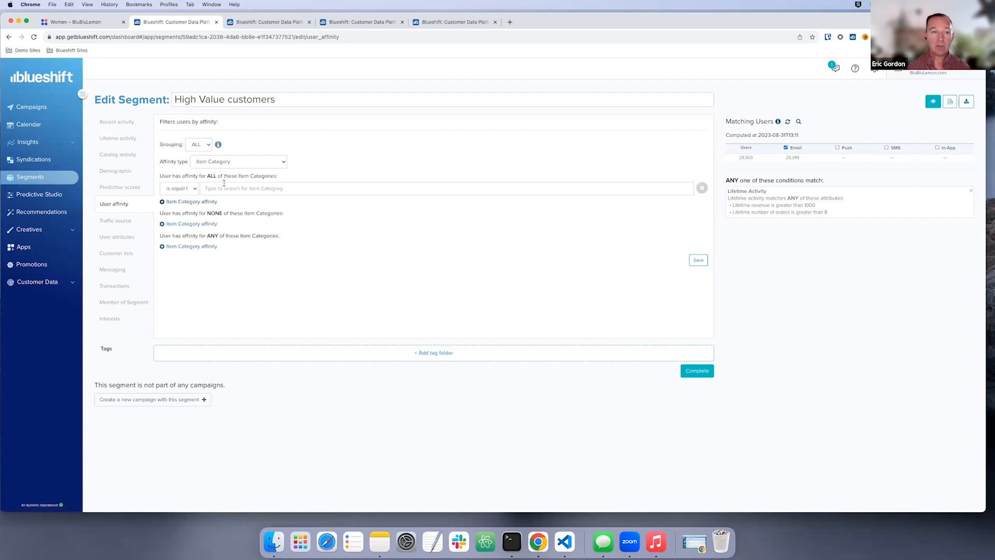
left_click(445, 188)
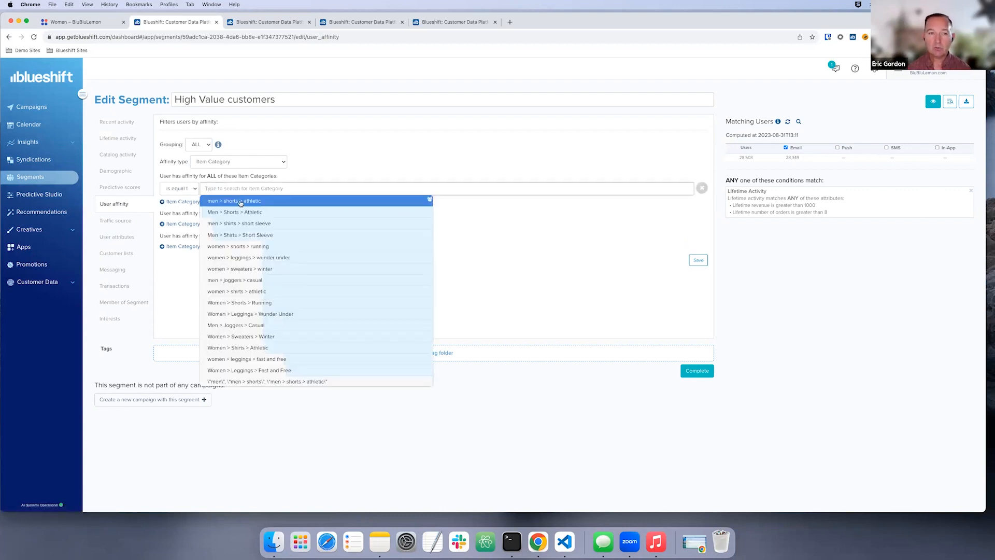
left_click(233, 200)
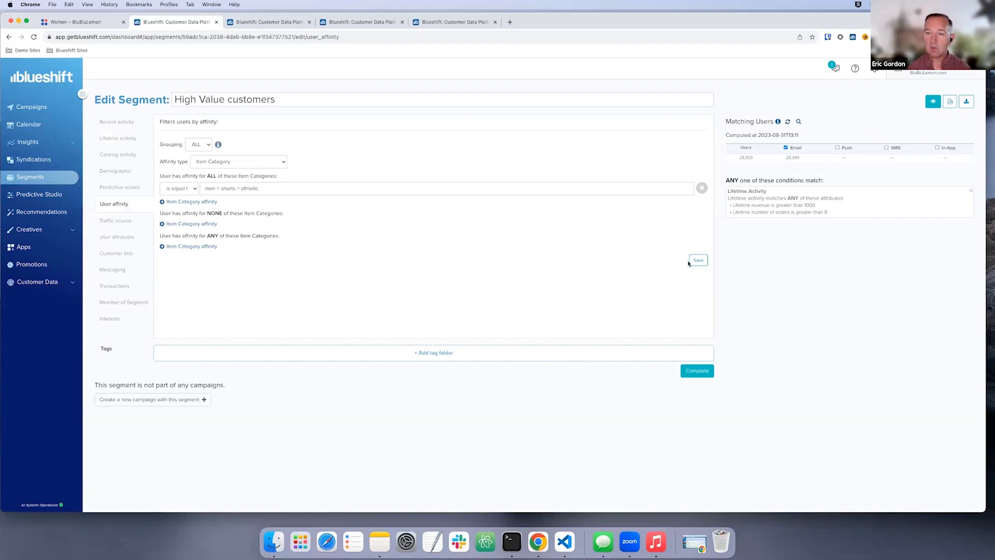
left_click(698, 259)
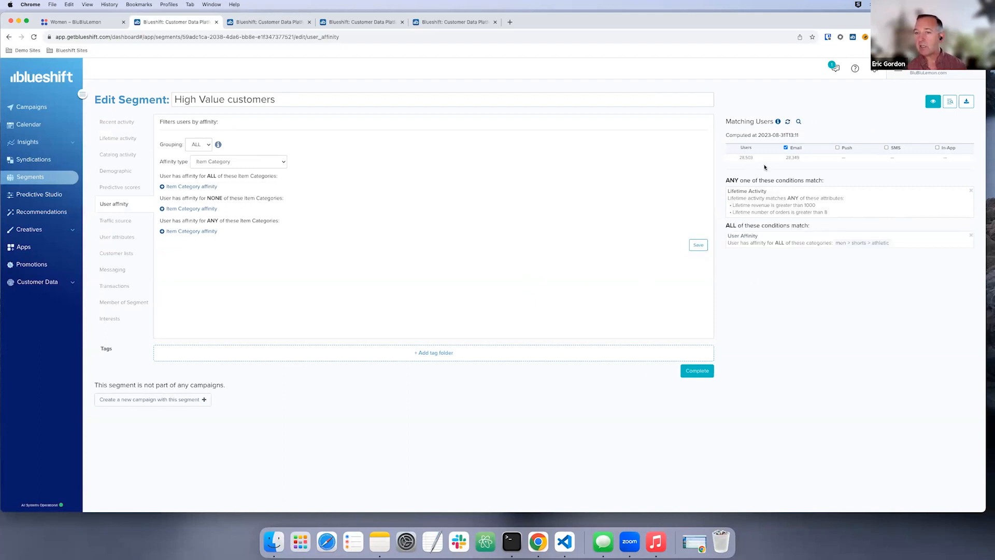
- Recompute the segment's matching user counts and move to the Syndications list
left_click(787, 121)
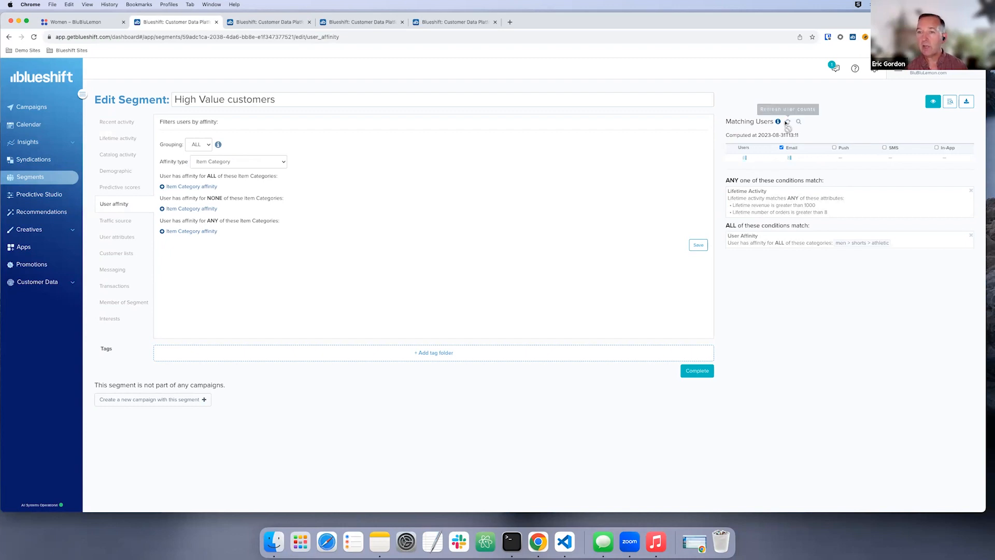
left_click(787, 123)
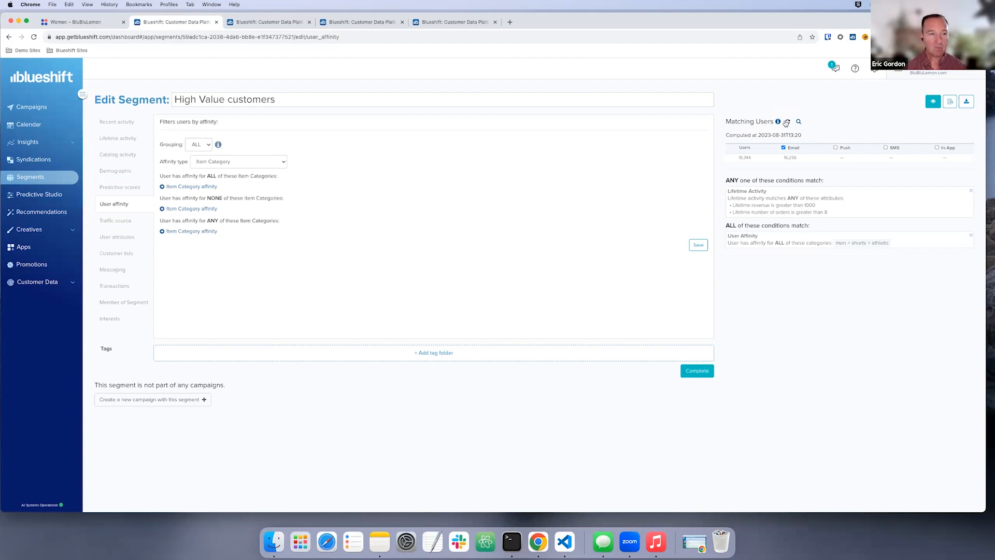
left_click(33, 160)
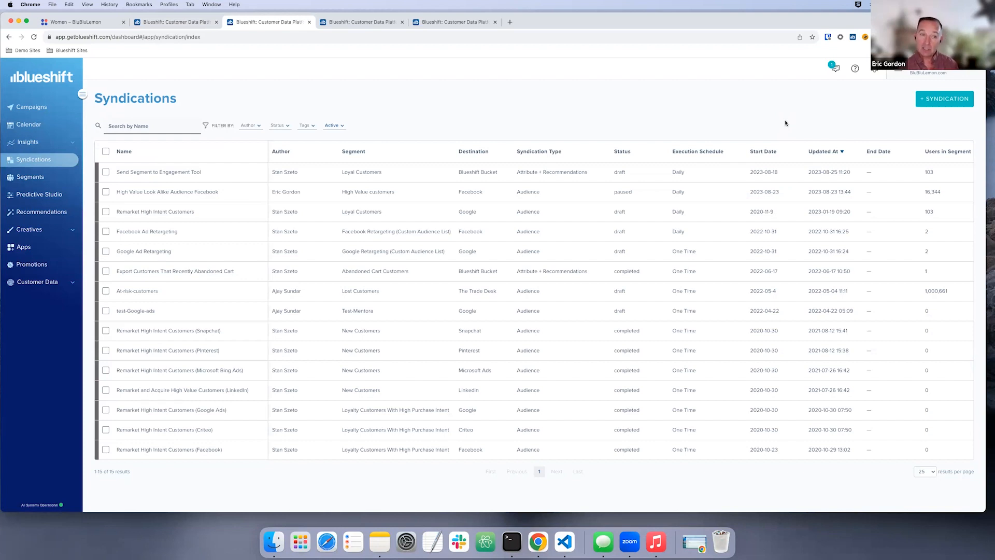
mouse_move(565, 151)
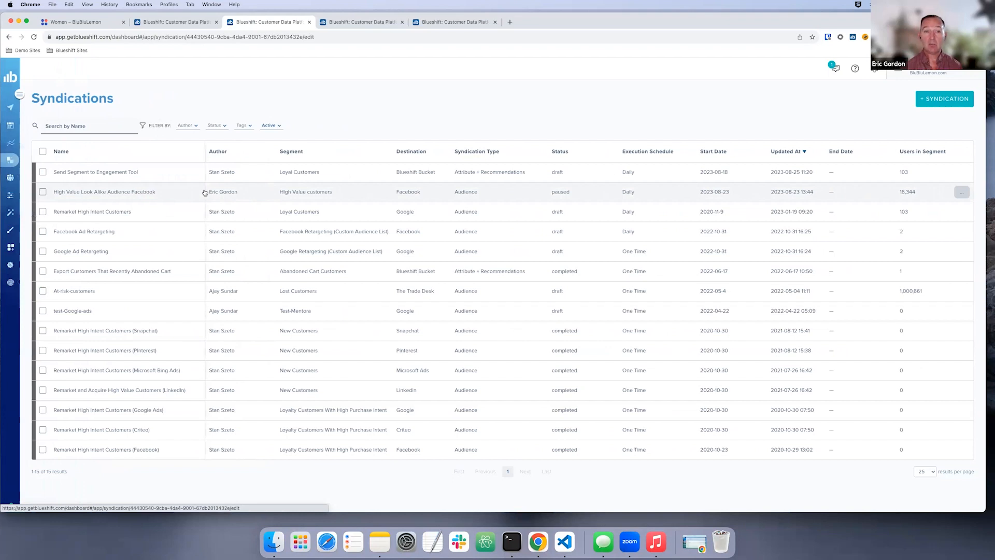
- Open the High Value Look Alike Audience Facebook syndication from the list
left_click(104, 192)
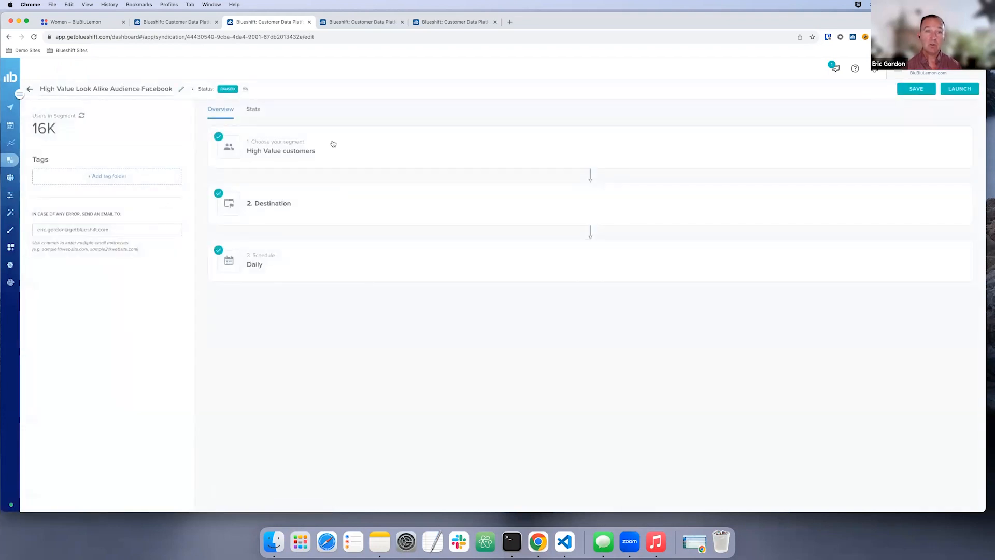
- Expand the 'Choose your segment' step showing High Value customers
left_click(281, 146)
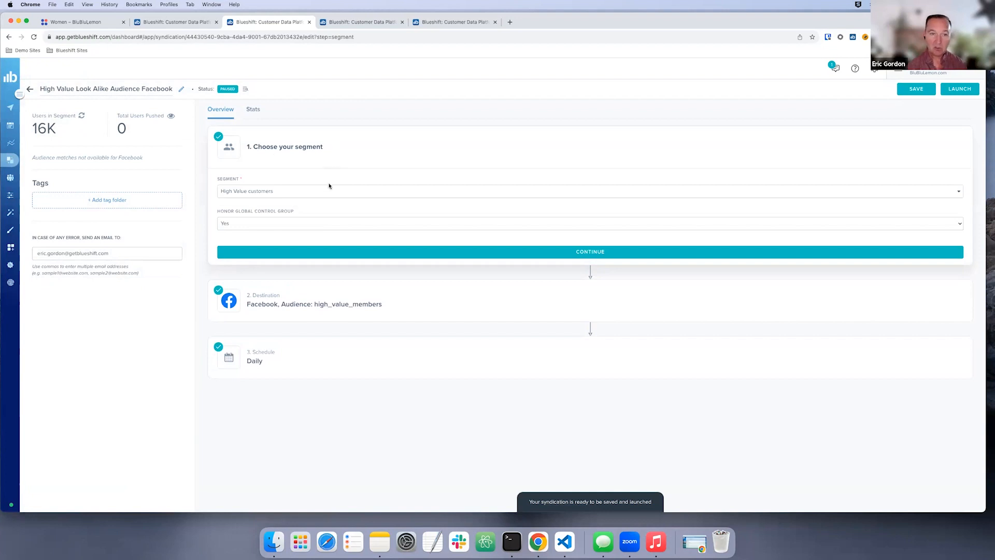
mouse_move(329, 189)
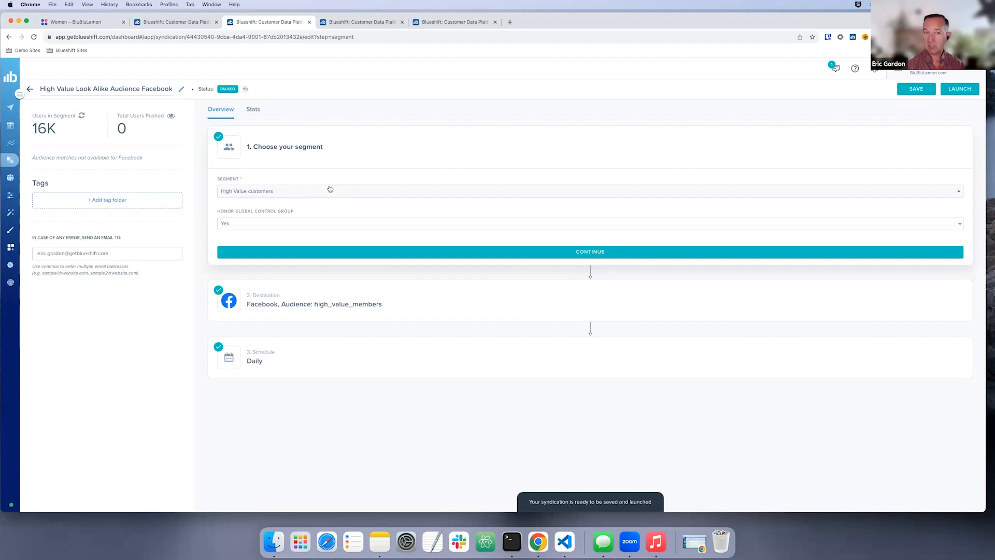
mouse_move(360, 310)
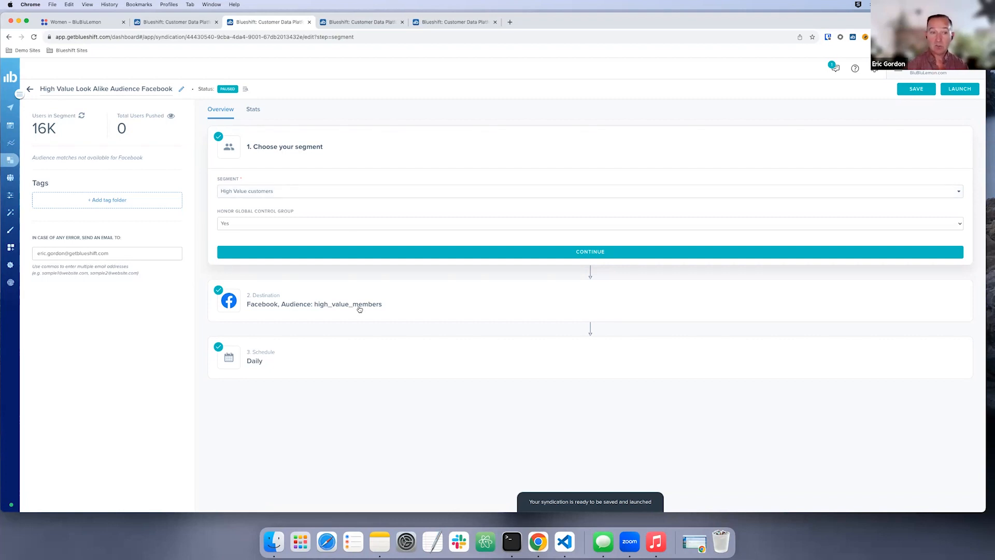
- Set the Facebook destination to sync with the existing high_value_members Custom Audience and continue to scheduling
left_click(314, 304)
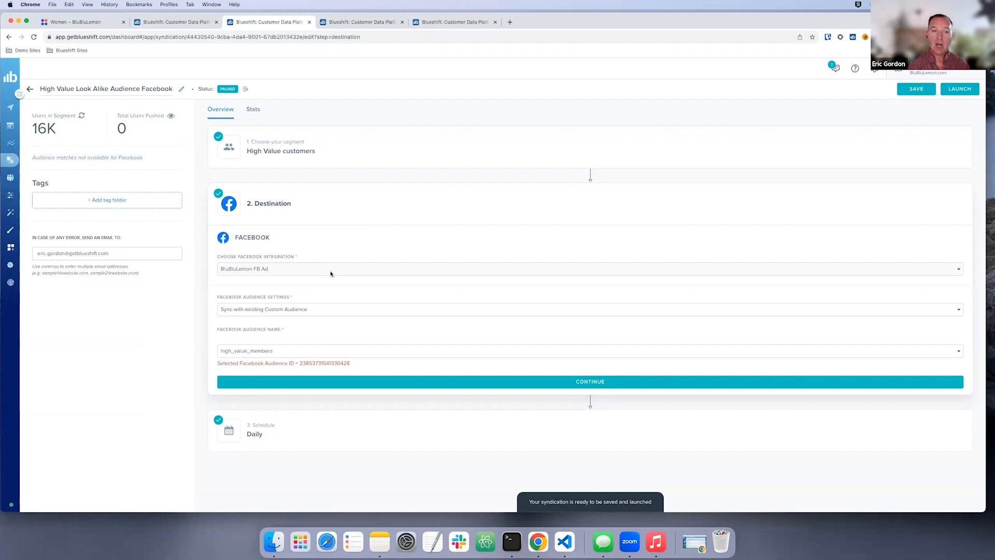
mouse_move(357, 308)
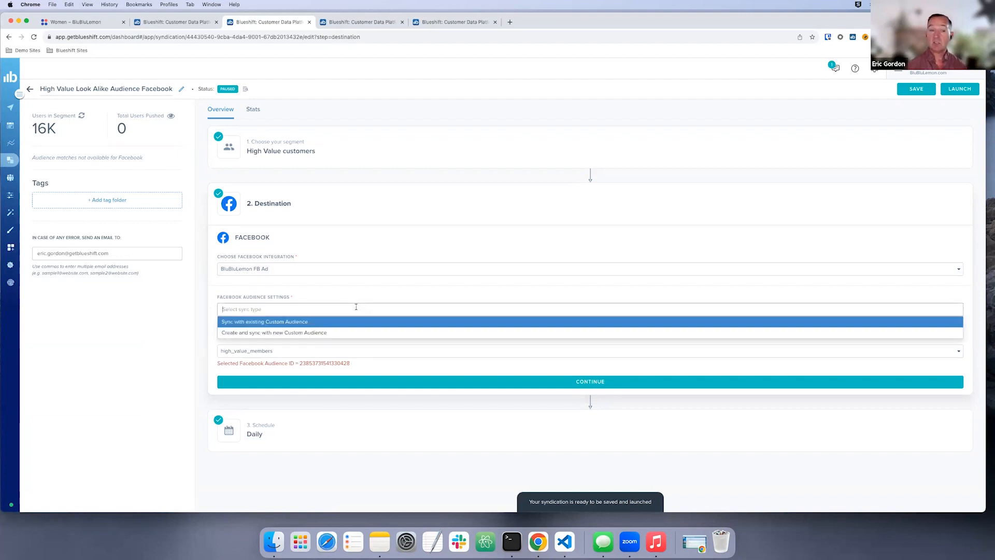
left_click(264, 321)
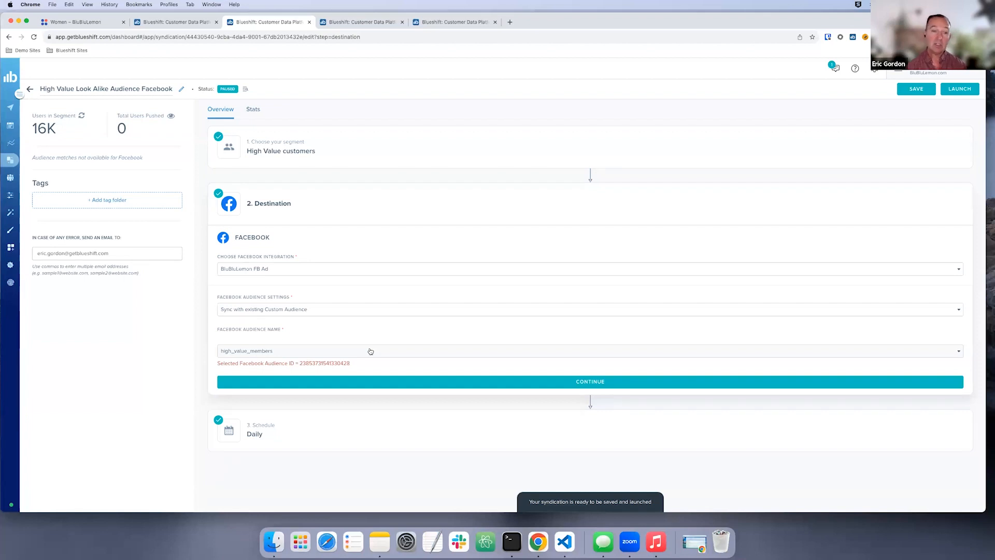
left_click(590, 382)
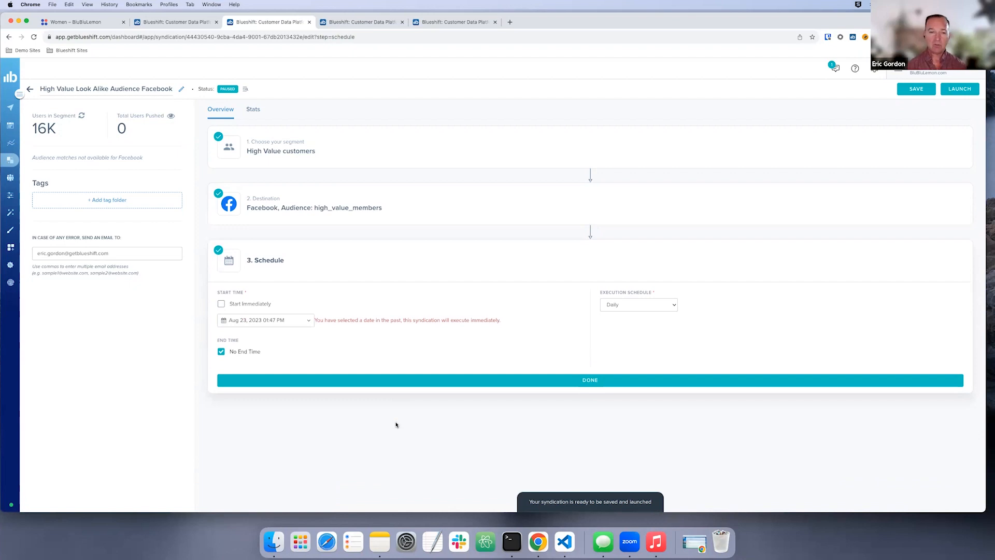
mouse_move(599, 341)
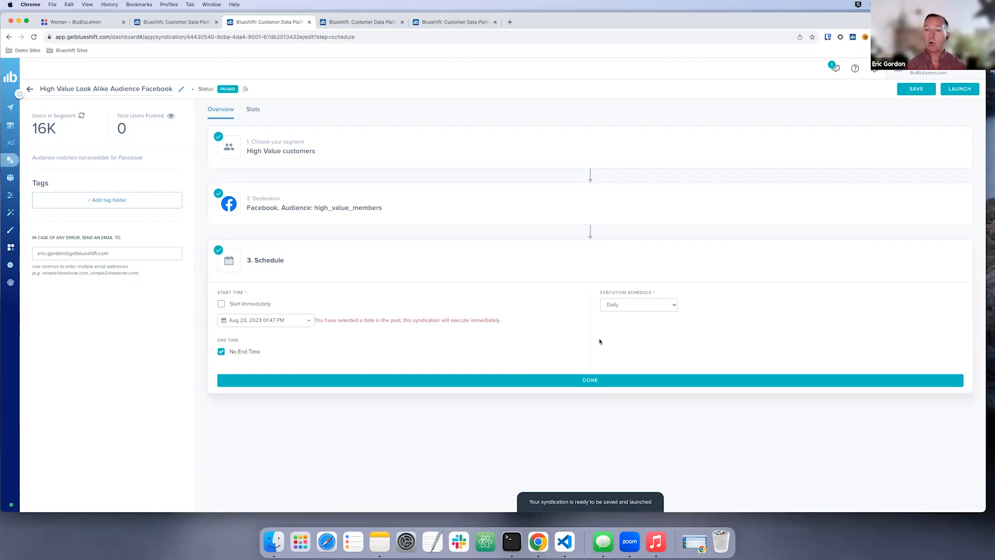
mouse_move(631, 329)
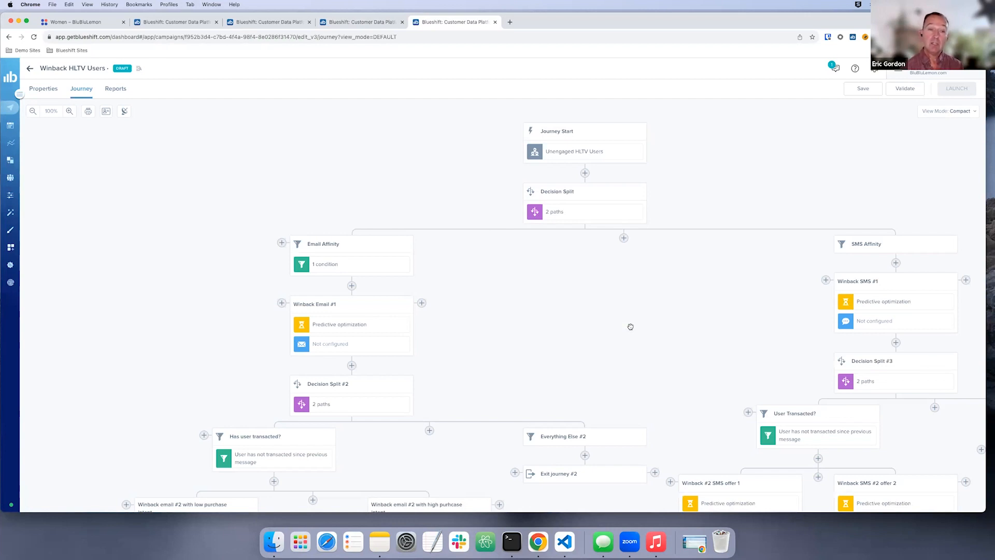
mouse_move(690, 173)
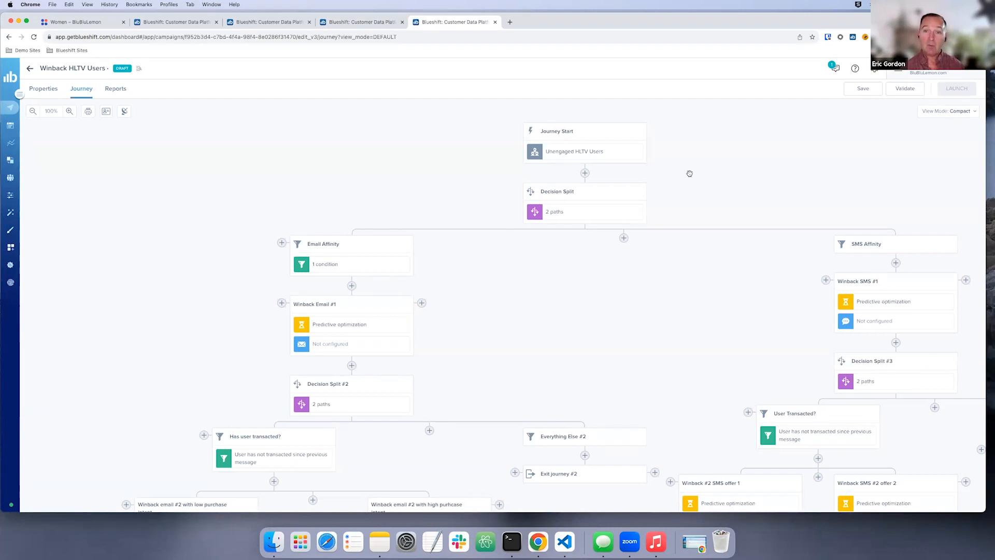
mouse_move(648, 156)
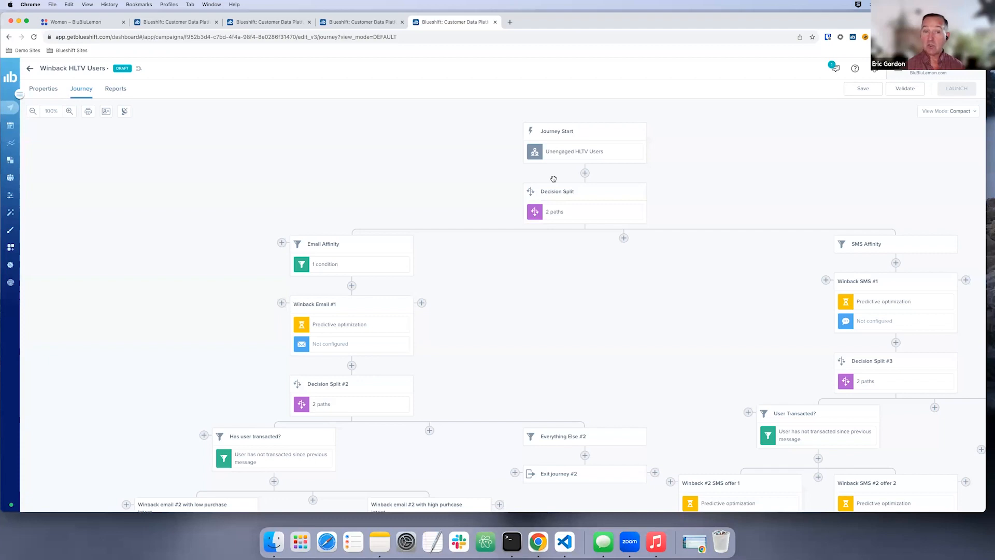
mouse_move(459, 228)
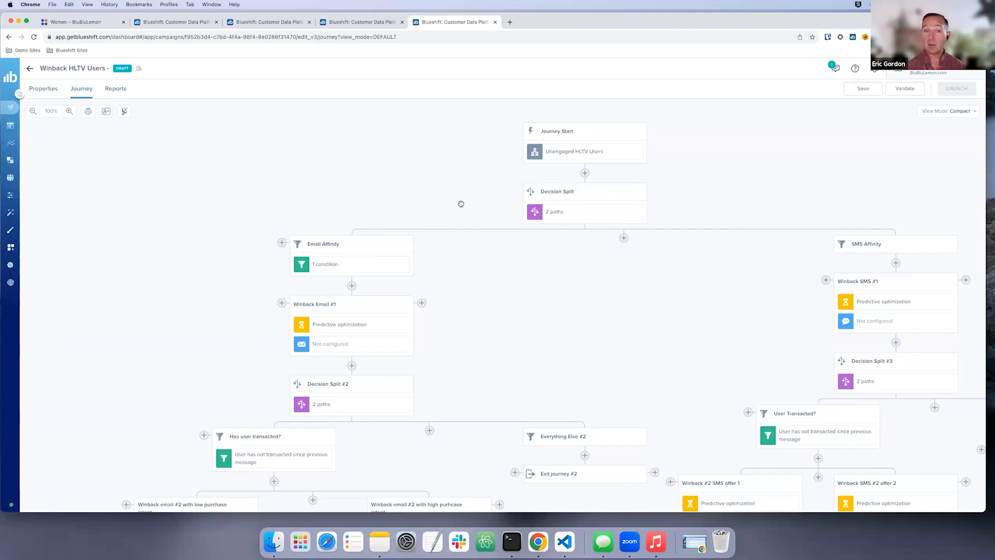
left_click(324, 244)
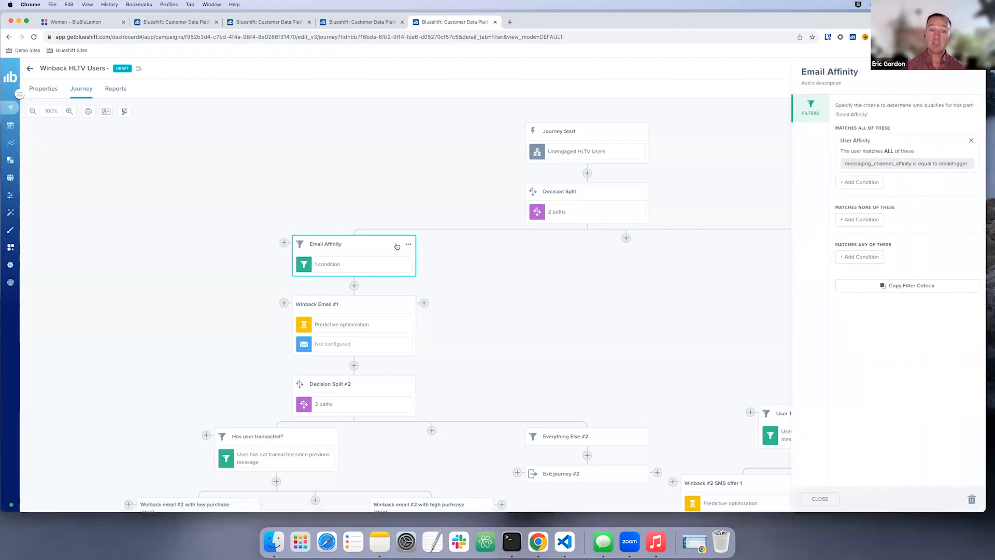
mouse_move(766, 265)
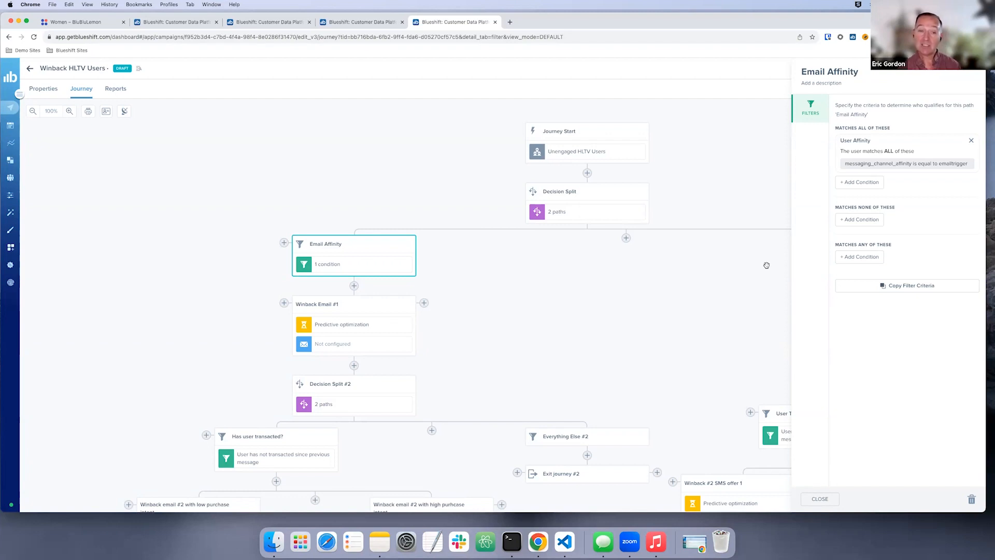
mouse_move(841, 273)
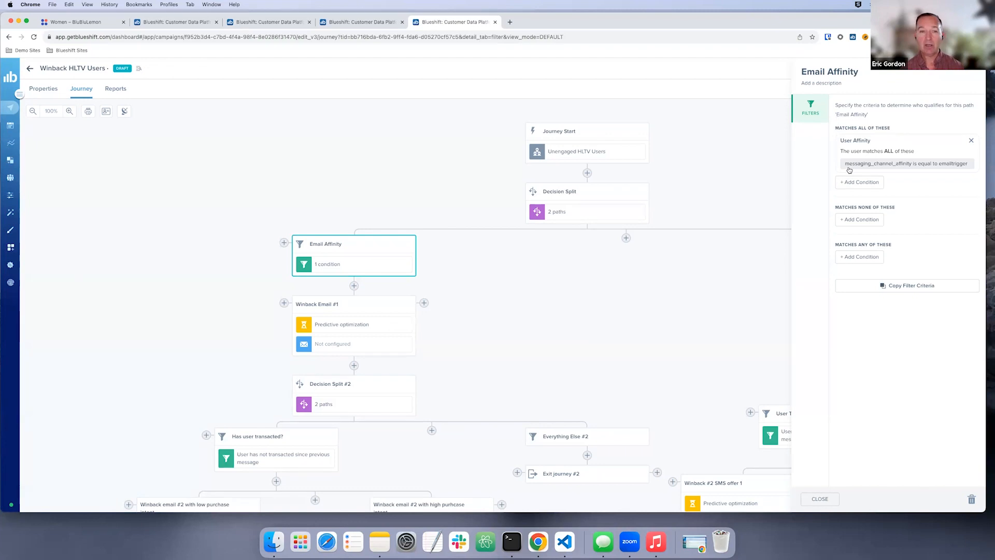
mouse_move(828, 299)
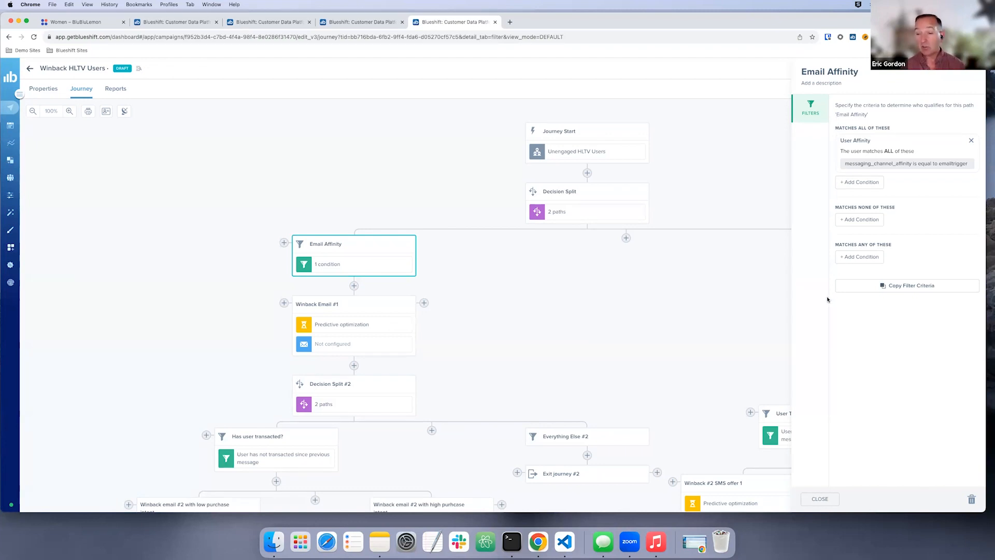
mouse_move(822, 491)
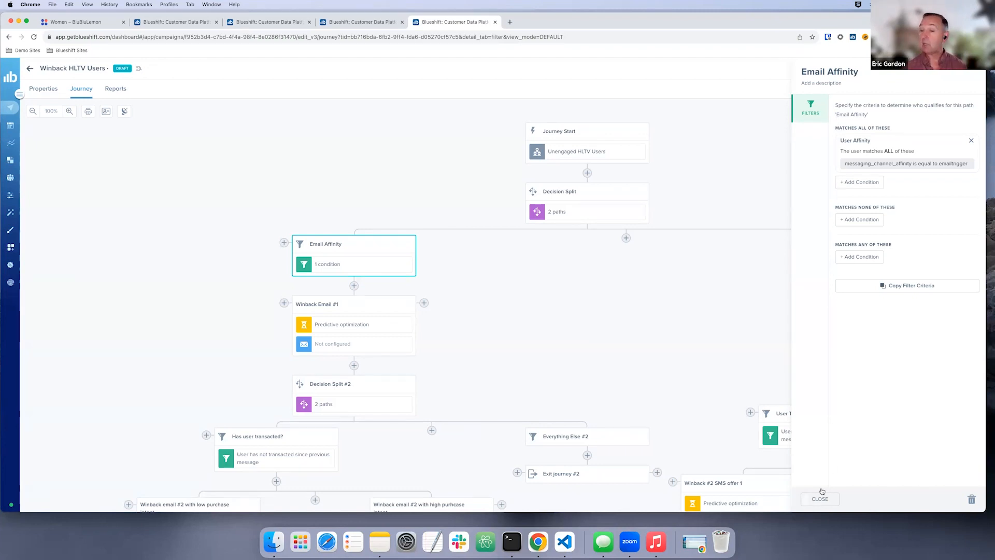
left_click(819, 498)
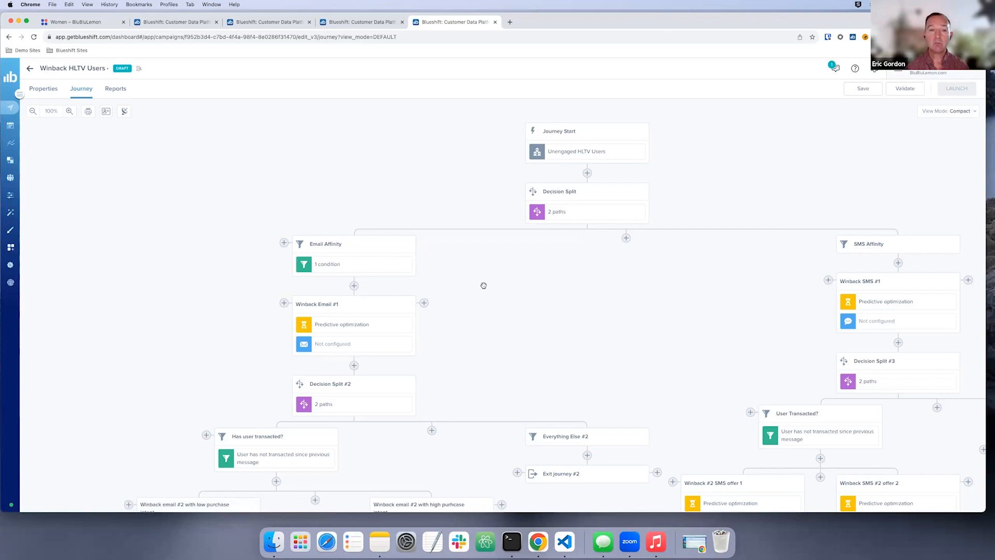
scroll("down", 3)
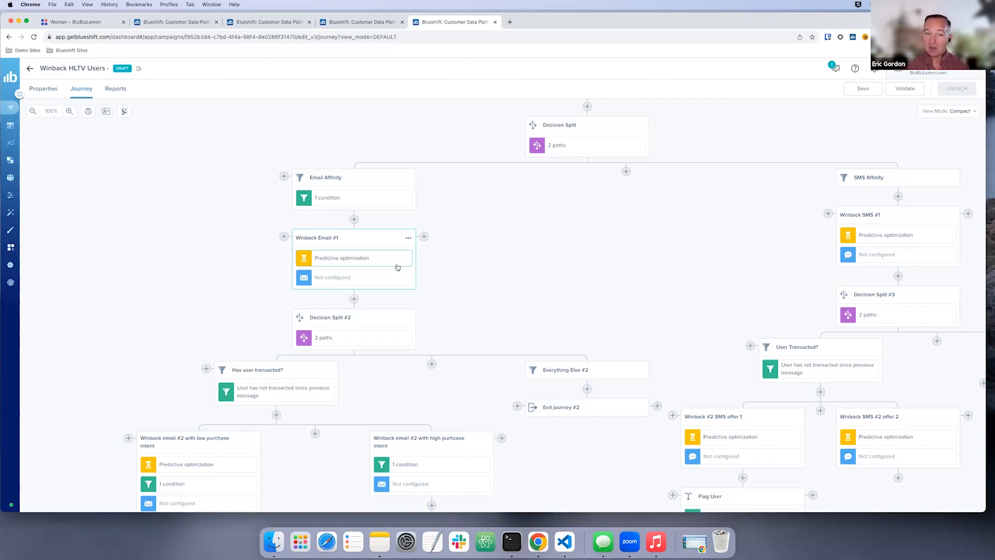
scroll("down", 3)
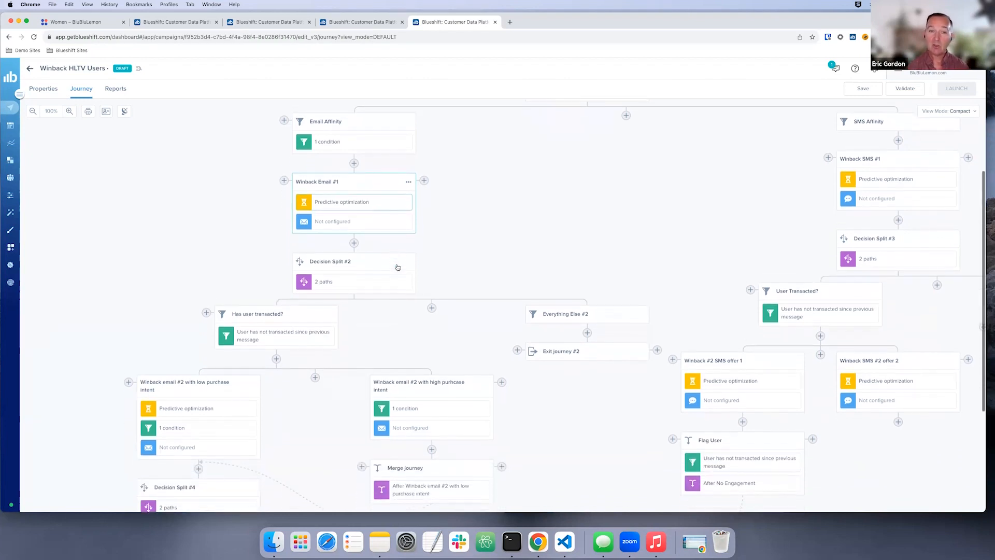
scroll("down", 3)
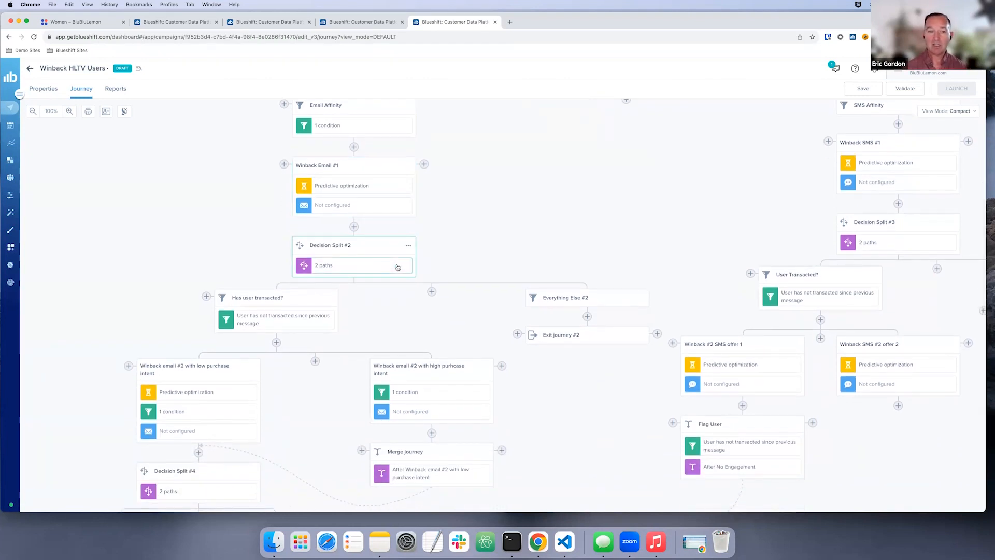
mouse_move(409, 261)
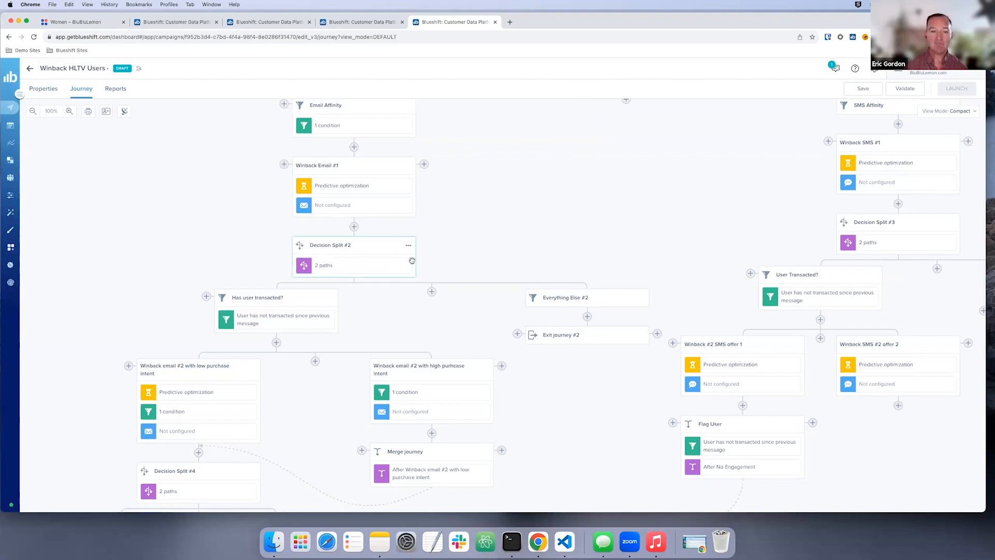
scroll("down", 3)
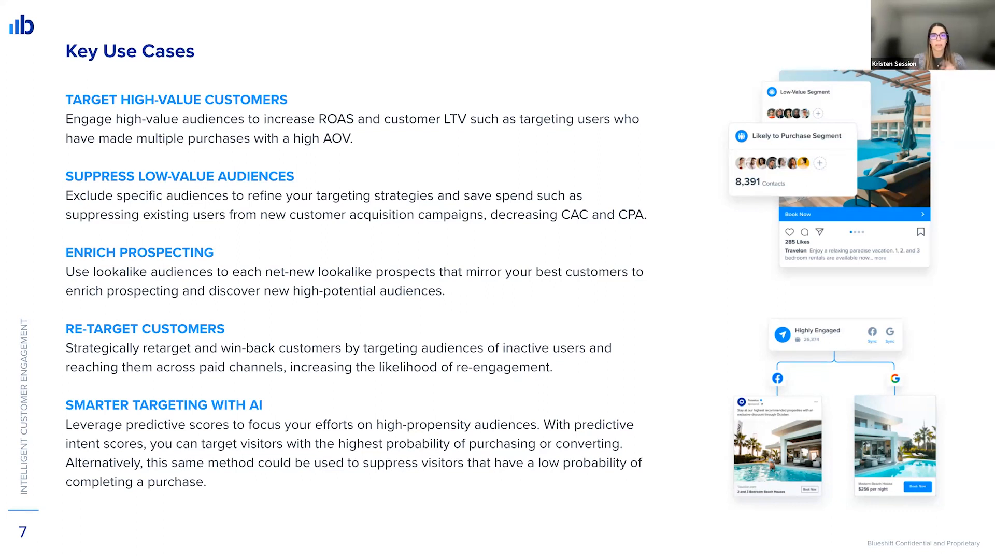
- Advance from the Key Use Cases slide to slide 8, the Chatbooks success story
key("Right")
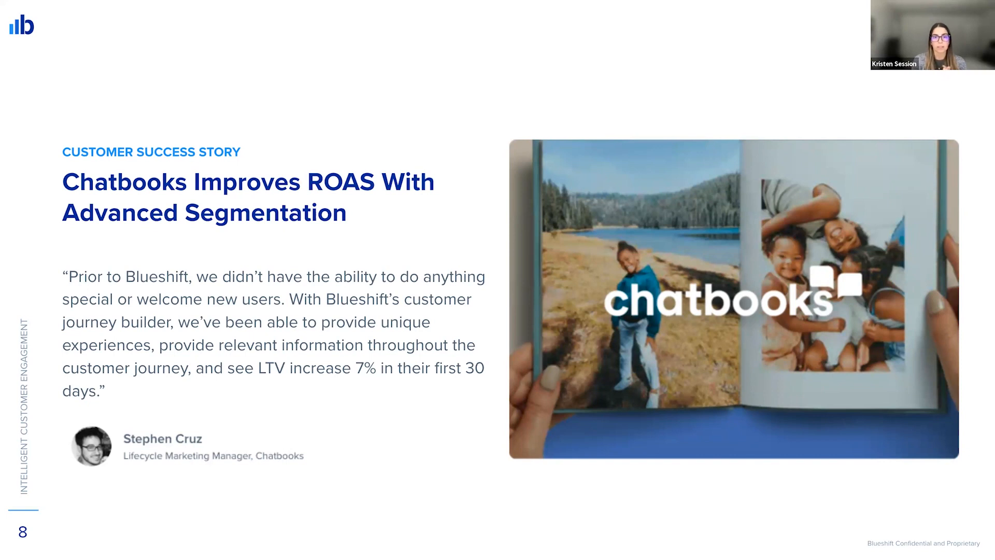
- Advance to slide 9, the PRO Compression success story
key("right")
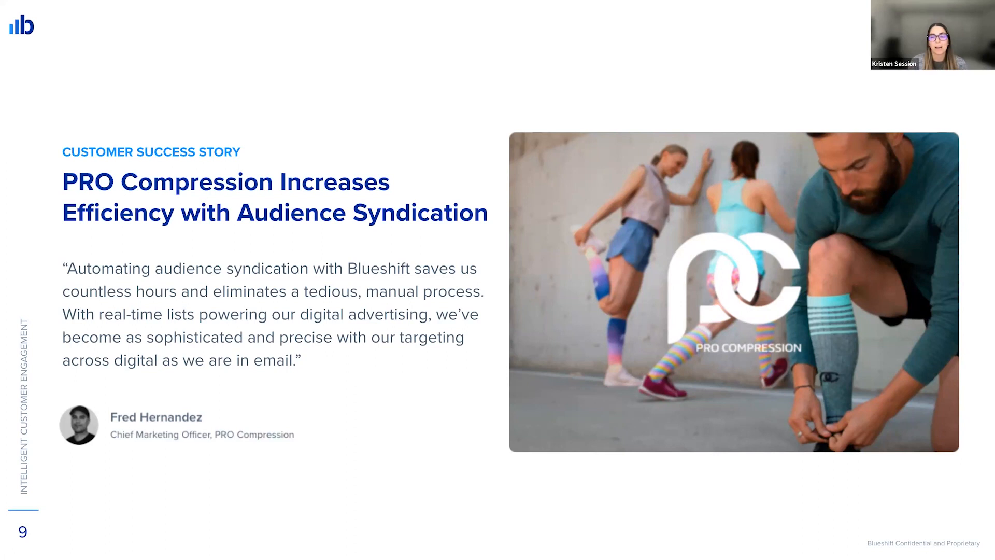
- Advance to slide 10, the Rocking Retail With AI webinar featuring Sweetwater
key("Right")
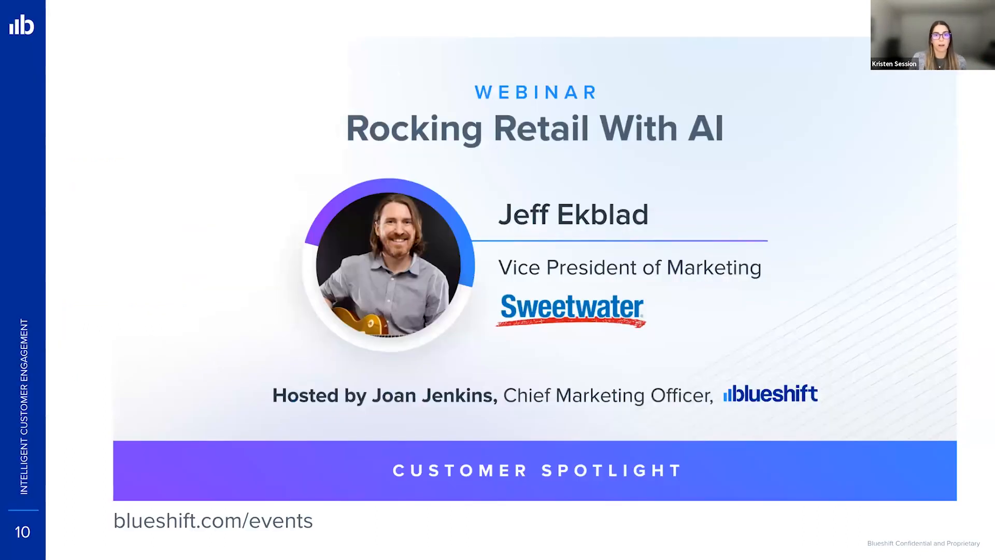